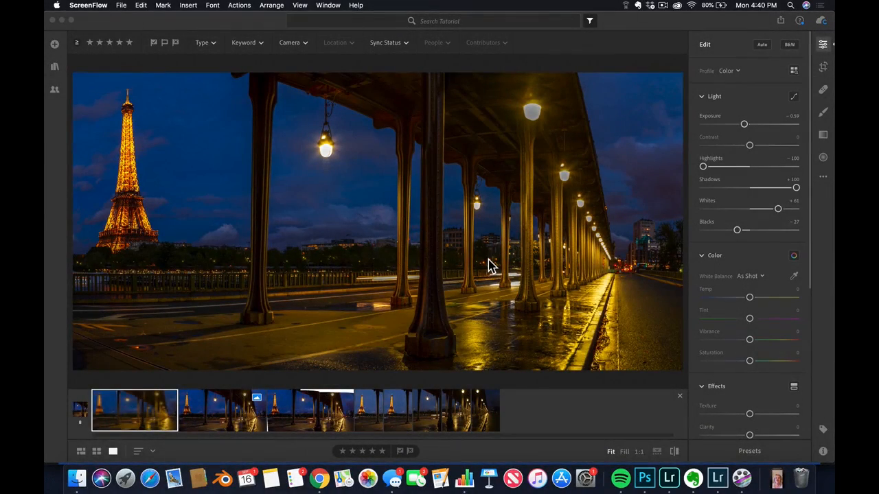
pyautogui.moveTo(209, 423)
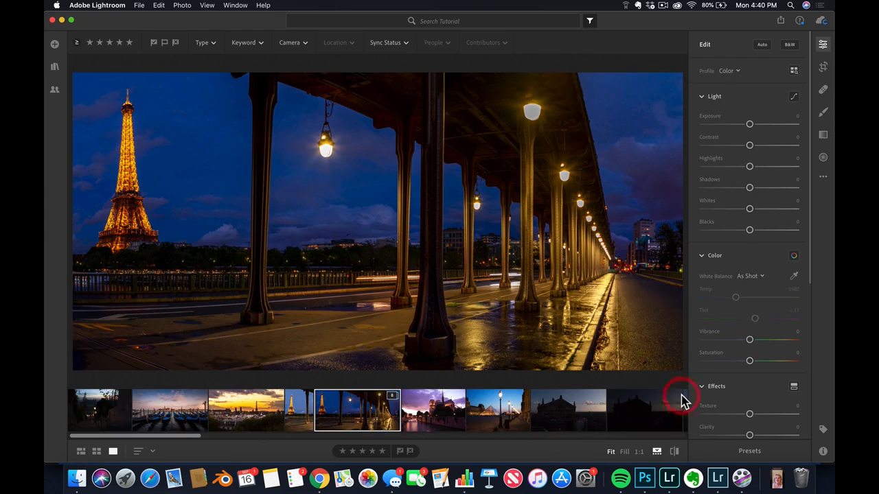
# Step: Show the album as a grid, enlarge the grid, then switch to single-photo view
pyautogui.moveTo(137, 437); pyautogui.dragTo(209, 436)
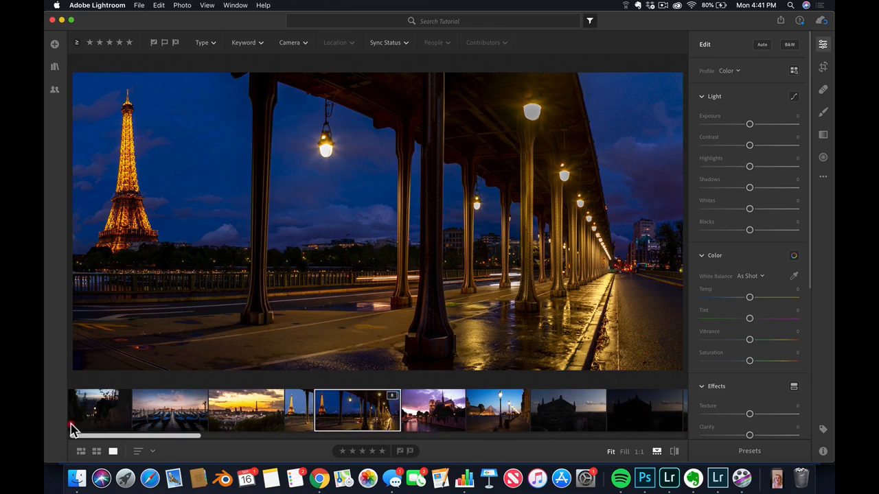
pyautogui.click(96, 451)
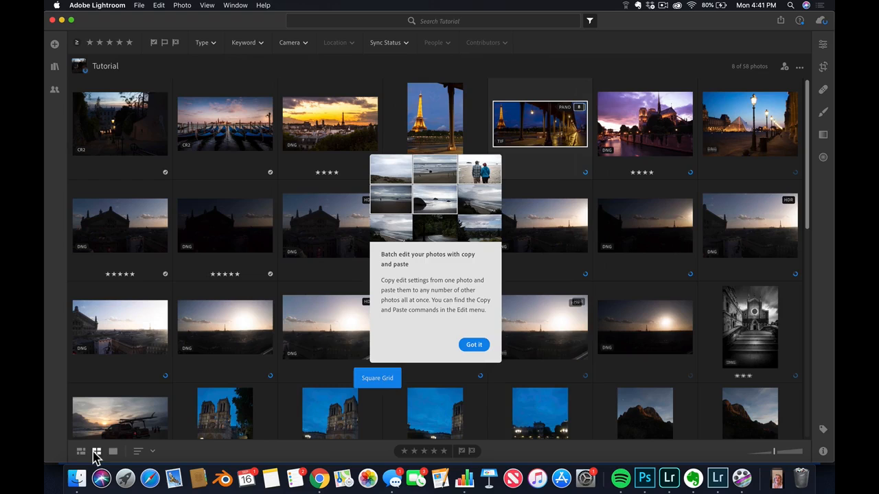
pyautogui.click(112, 450)
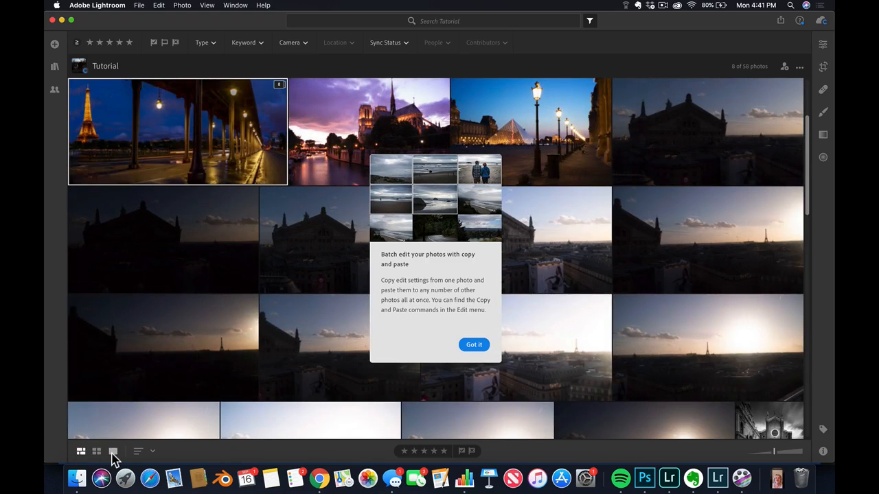
pyautogui.click(114, 451)
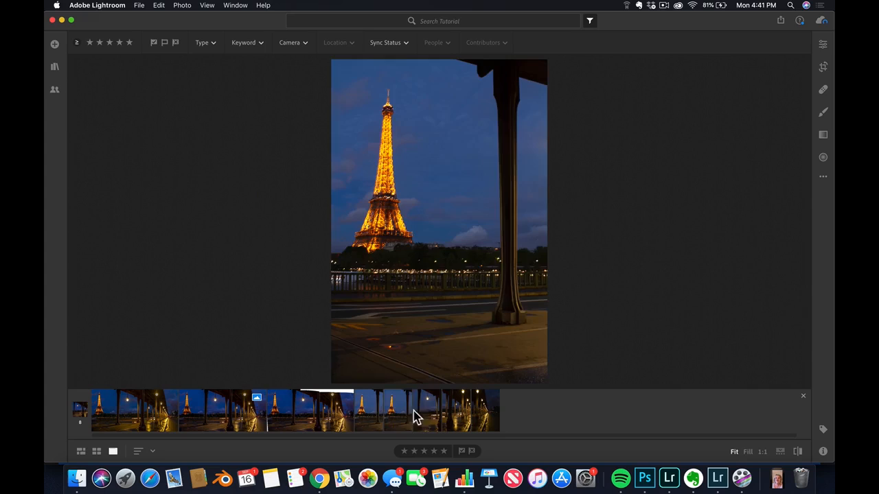
# Step: Browse the Paris bridge source frames, display the merged panorama, and return to the full album
pyautogui.click(456, 409)
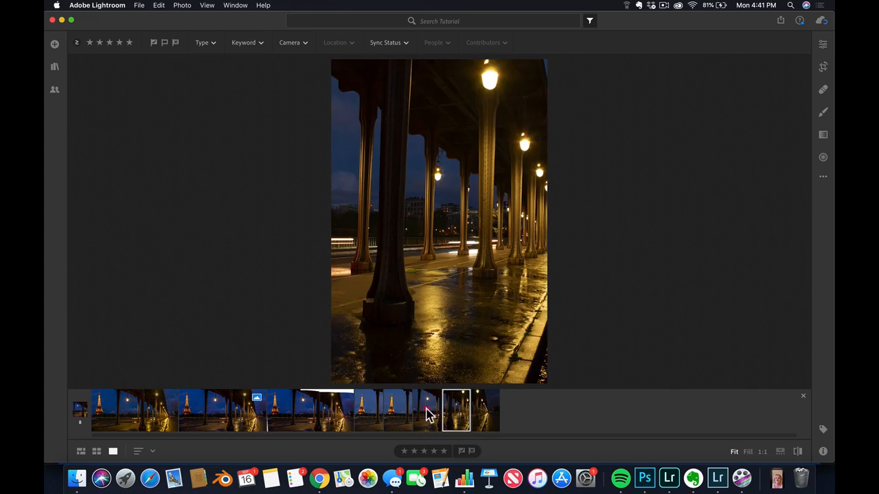
pyautogui.click(368, 411)
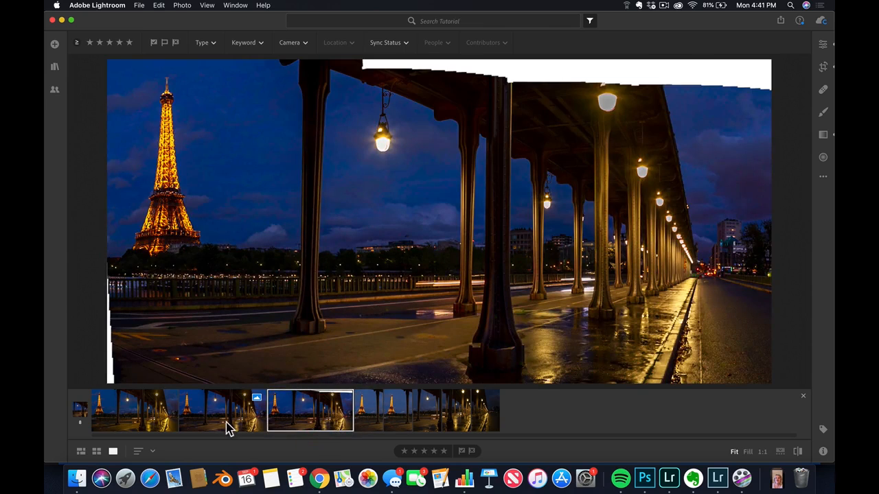
pyautogui.click(222, 410)
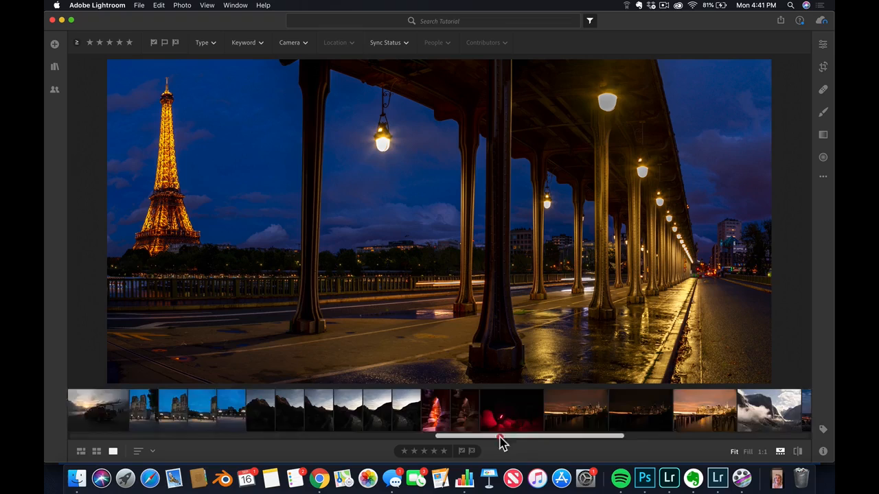
# Step: Select all three bracketed New York skyline exposures and bring up their context menu
pyautogui.moveTo(501, 436); pyautogui.dragTo(593, 437)
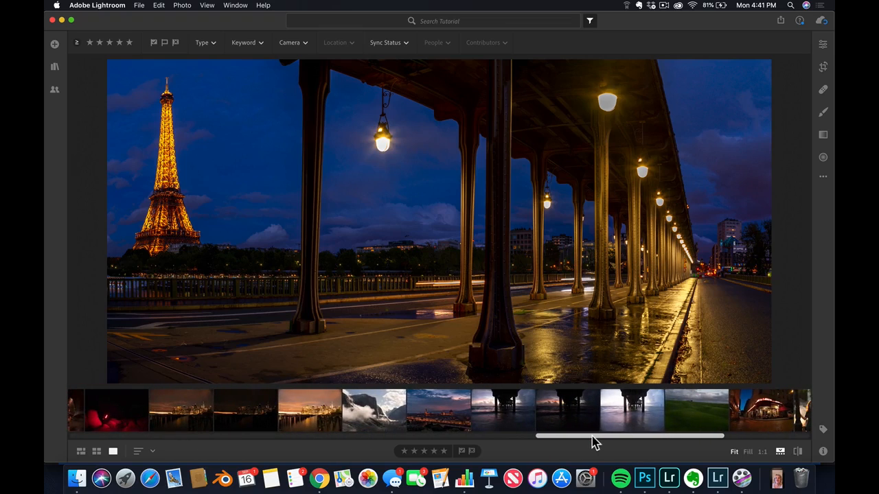
pyautogui.click(181, 409)
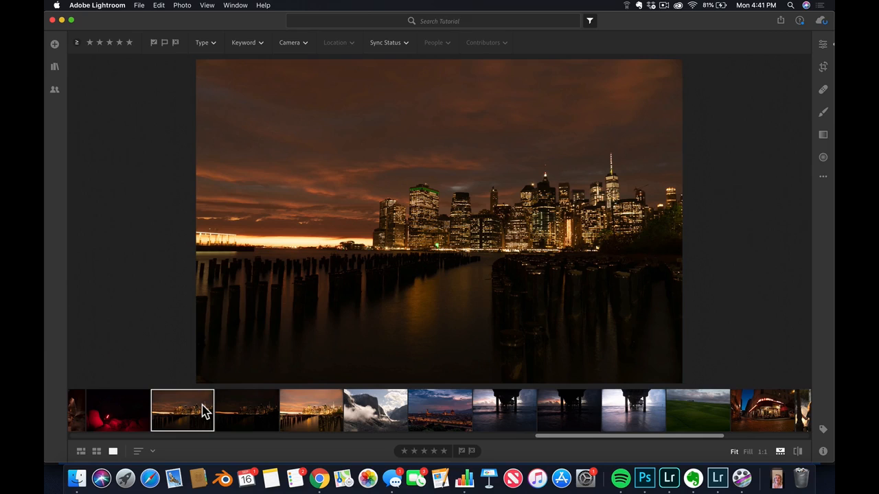
pyautogui.moveTo(250, 406)
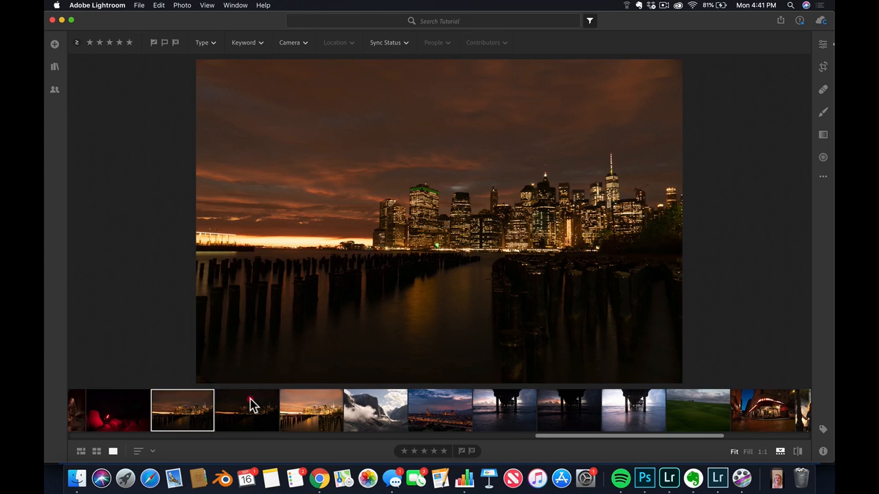
pyautogui.click(310, 411)
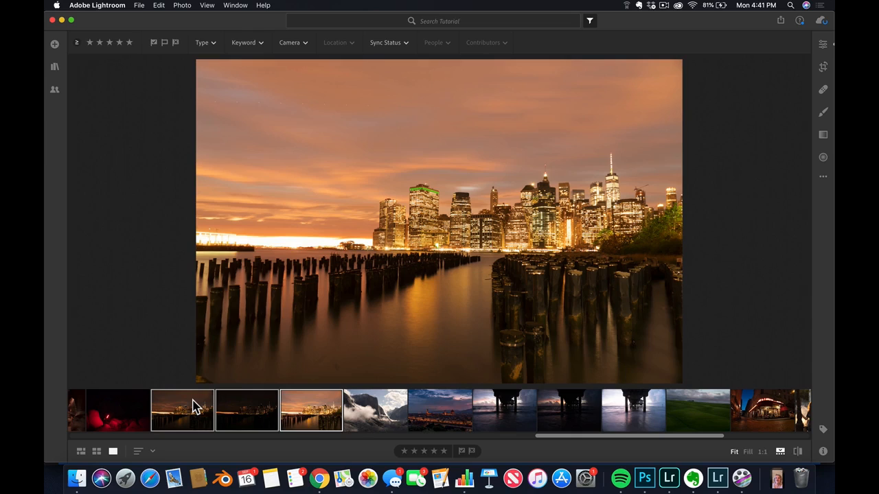
pyautogui.rightClick(181, 411)
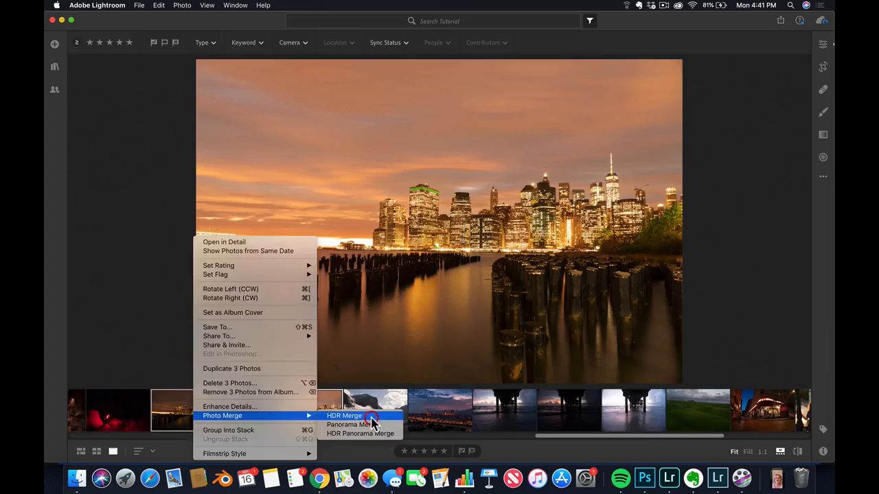
# Step: Start an HDR merge of the exposures with Auto Align kept on and Auto Settings turned off
pyautogui.click(344, 416)
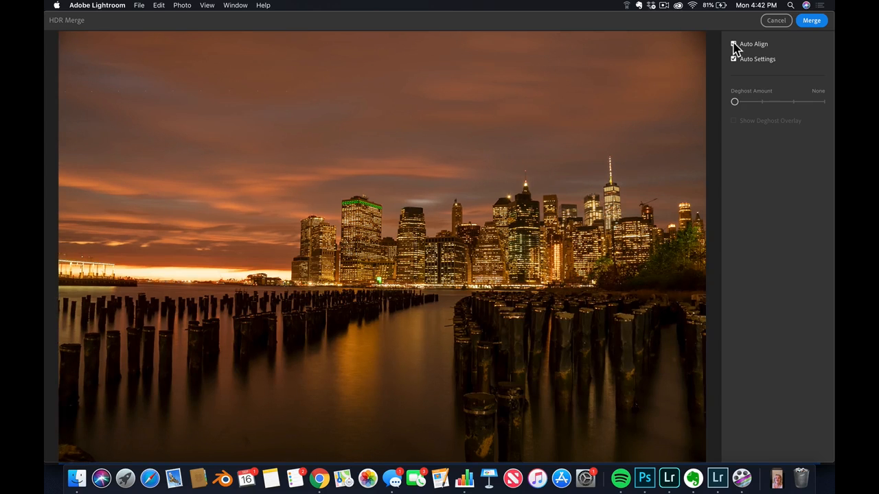
pyautogui.click(731, 44)
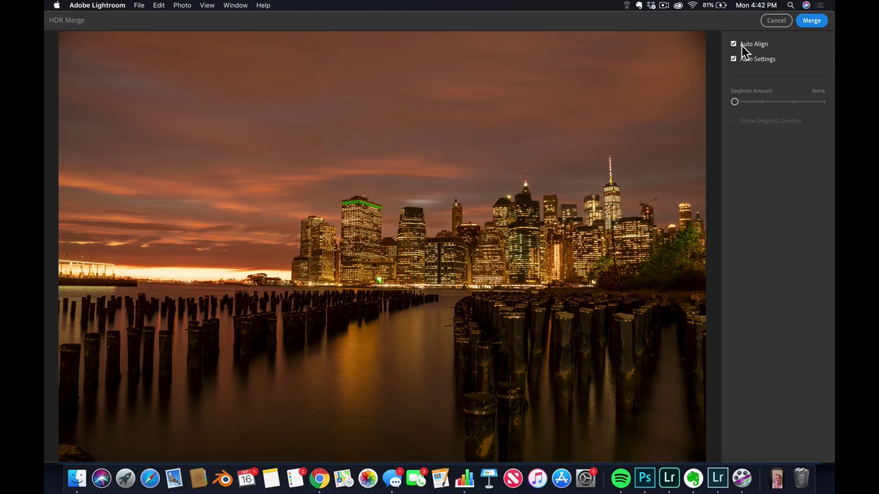
pyautogui.click(730, 58)
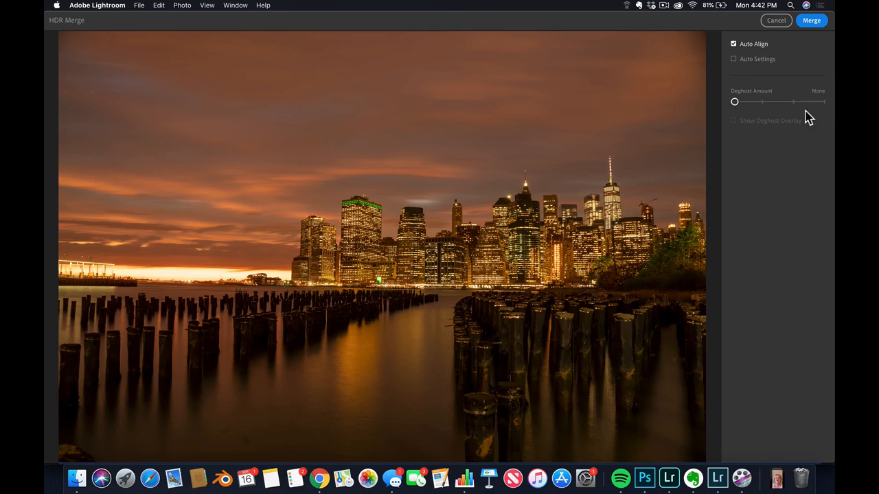
pyautogui.moveTo(748, 116)
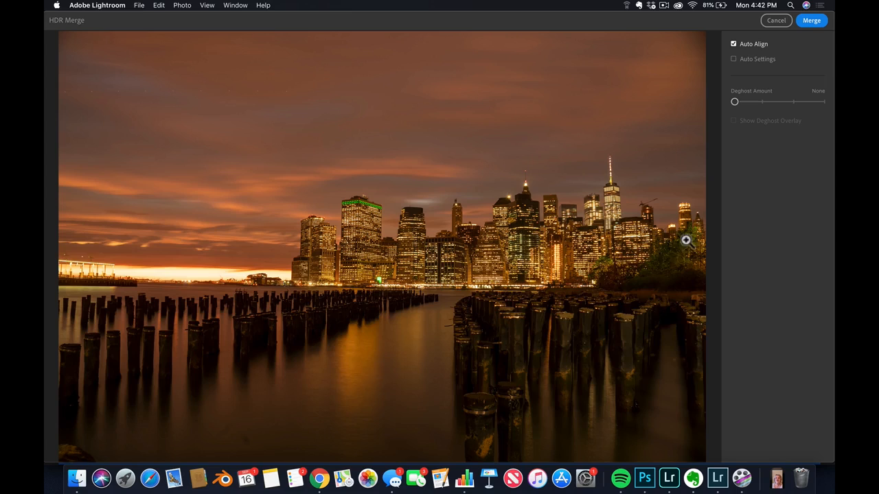
pyautogui.moveTo(694, 230)
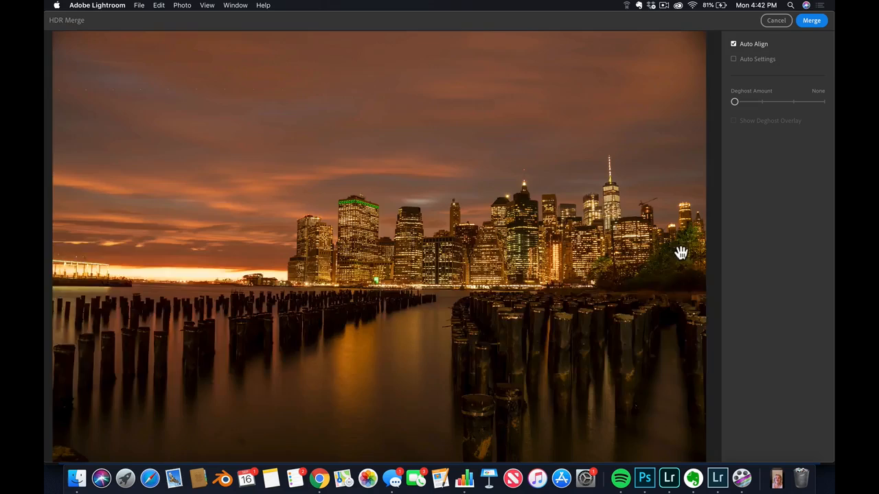
# Step: Try the Deghost Amount up to its maximum with the overlay shown, then set it back to None
pyautogui.moveTo(735, 102); pyautogui.dragTo(792, 102)
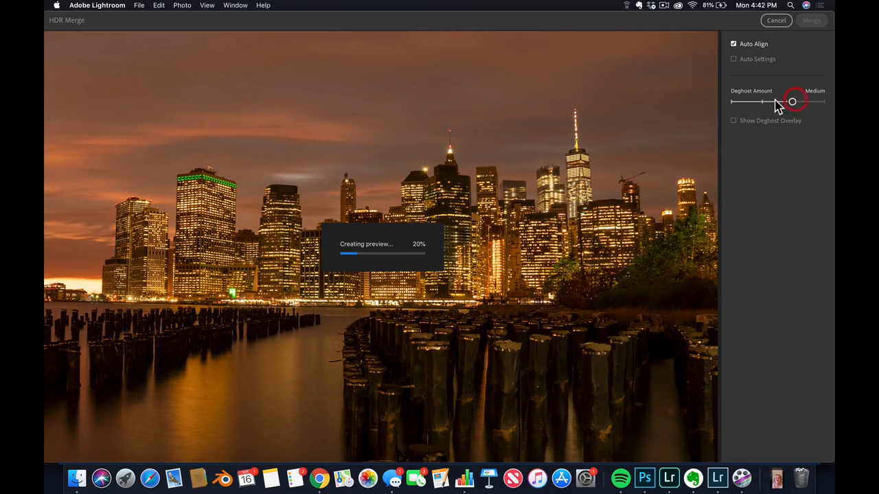
pyautogui.moveTo(792, 101); pyautogui.dragTo(821, 101)
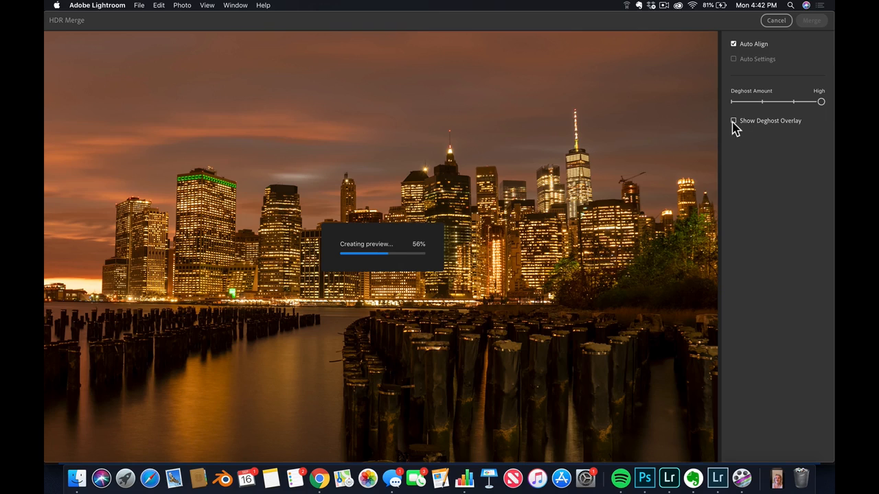
pyautogui.click(733, 121)
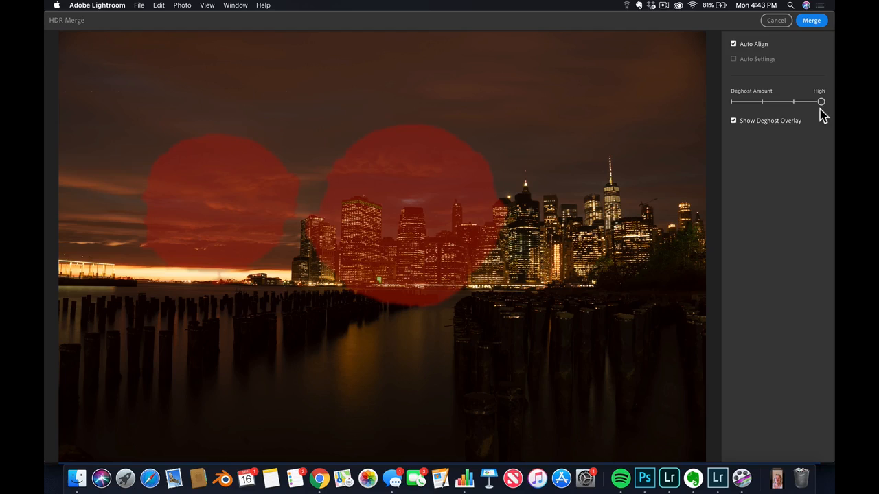
pyautogui.moveTo(821, 102); pyautogui.dragTo(735, 102)
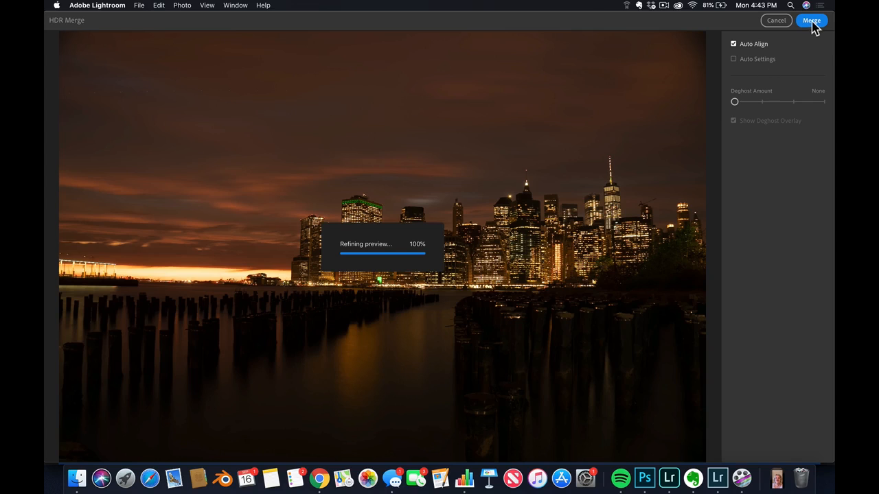
# Step: Create the merged HDR photo and expand its stack to view the bright and dark source exposures
pyautogui.click(815, 21)
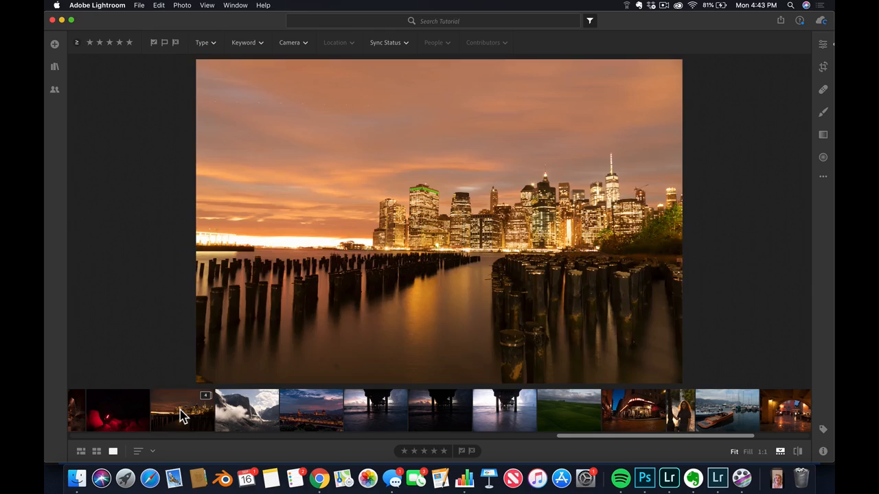
pyautogui.click(181, 410)
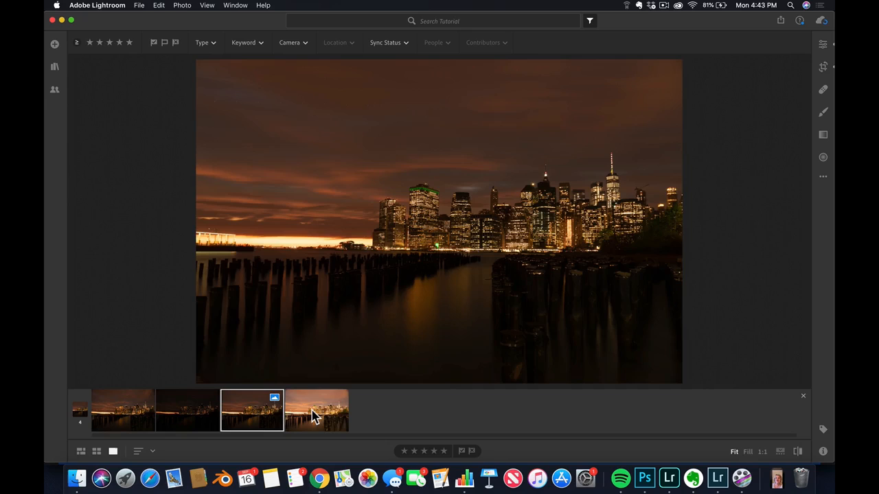
pyautogui.click(316, 411)
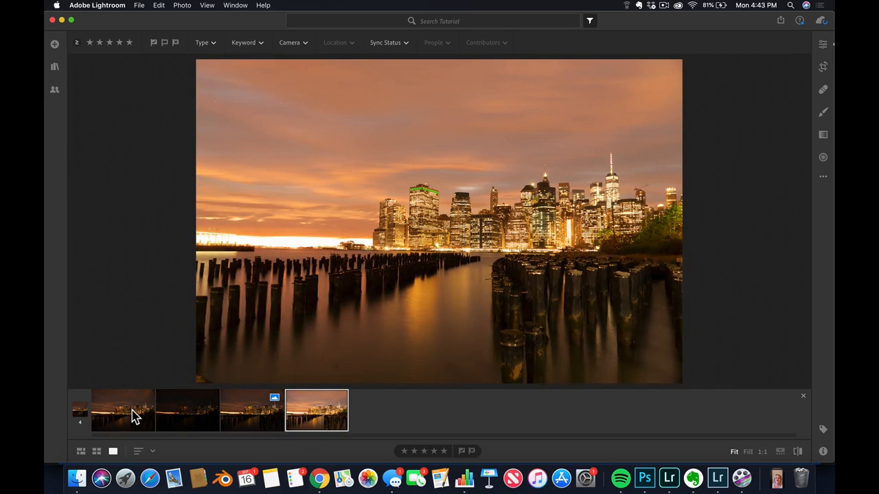
pyautogui.click(187, 411)
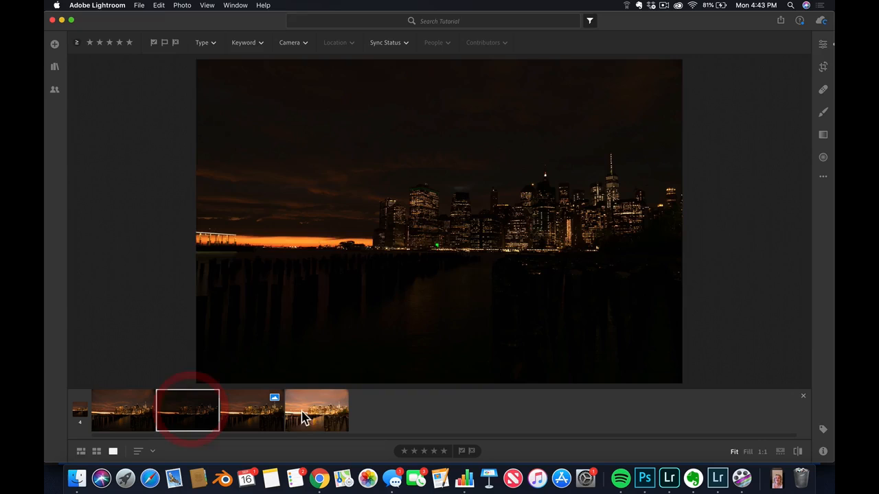
# Step: Compare the bright and medium exposures, then bring up editing adjustments for the third shot
pyautogui.click(316, 409)
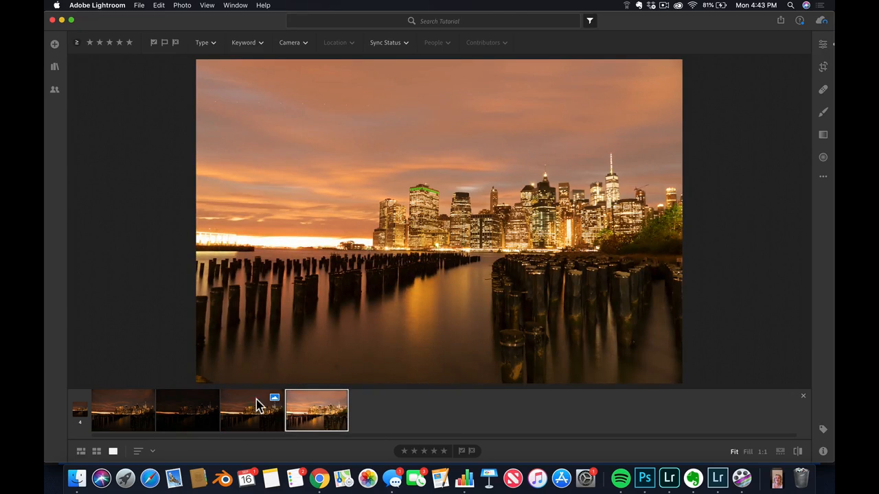
pyautogui.click(253, 410)
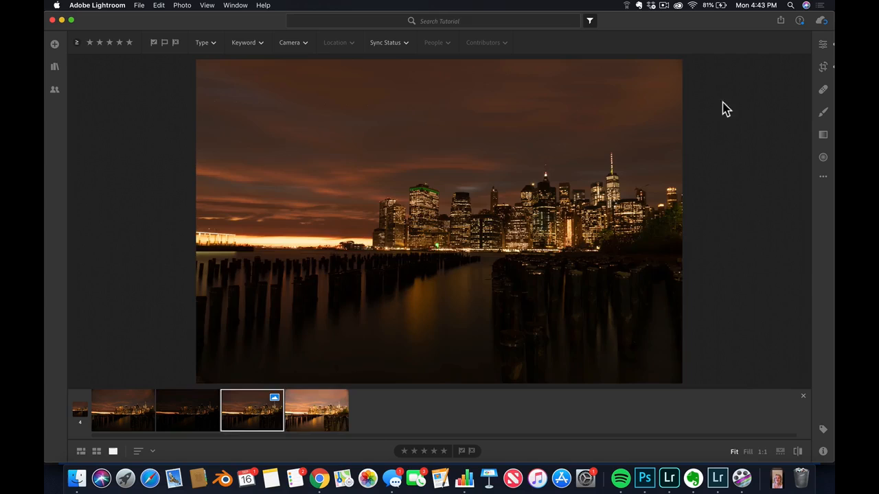
pyautogui.click(316, 411)
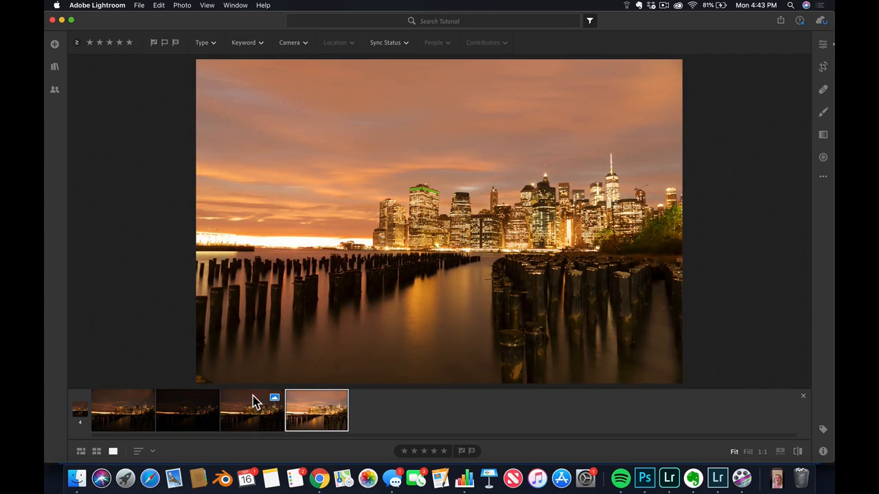
pyautogui.click(253, 409)
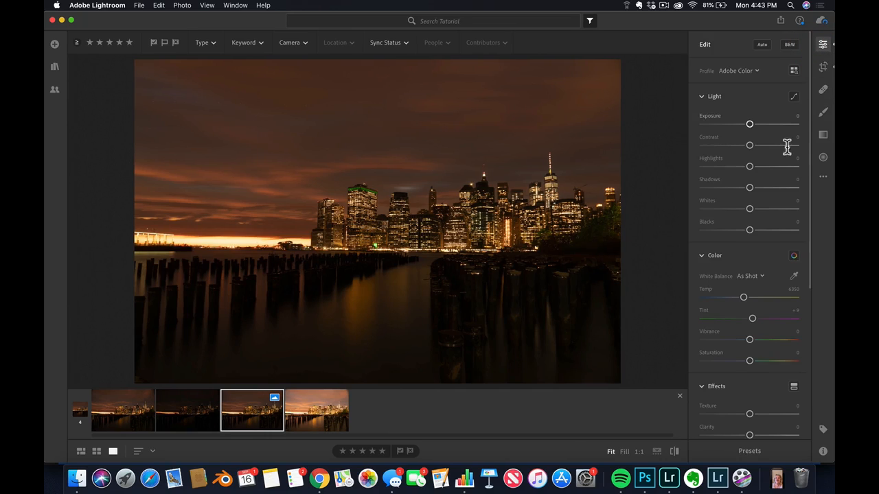
# Step: Lift the shadows and settle Highlights at a moderate reduction of about -46
pyautogui.moveTo(749, 187); pyautogui.dragTo(797, 186)
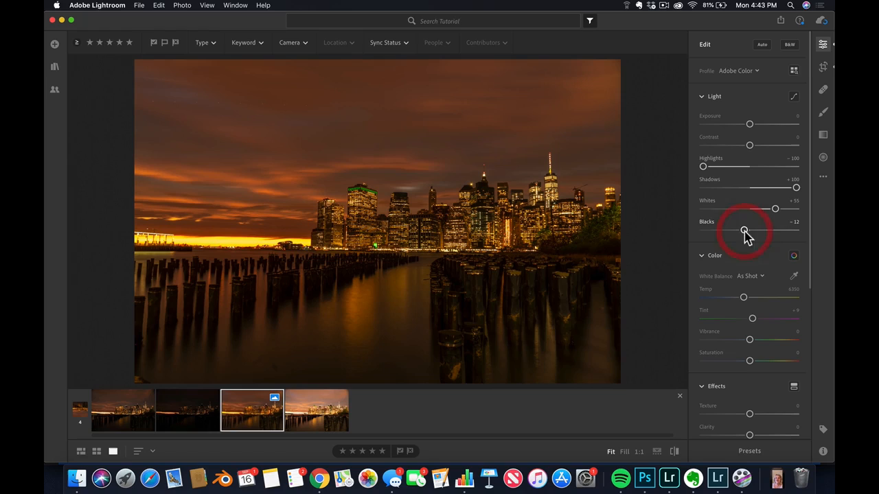
pyautogui.moveTo(703, 167)
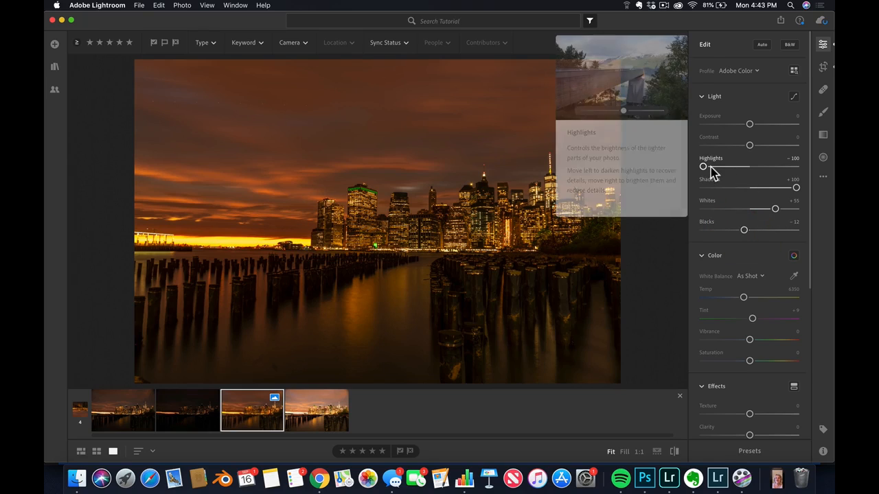
pyautogui.moveTo(703, 167); pyautogui.dragTo(711, 167)
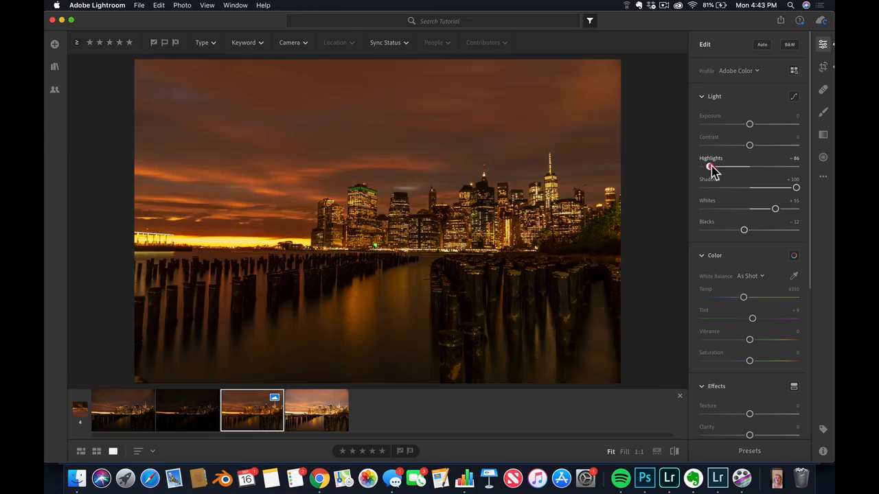
pyautogui.moveTo(710, 168); pyautogui.dragTo(701, 168)
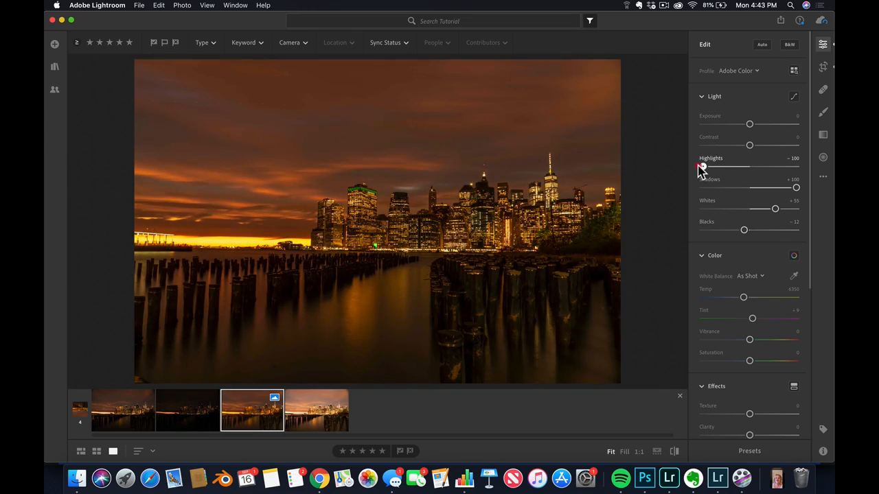
pyautogui.moveTo(703, 167); pyautogui.dragTo(733, 167)
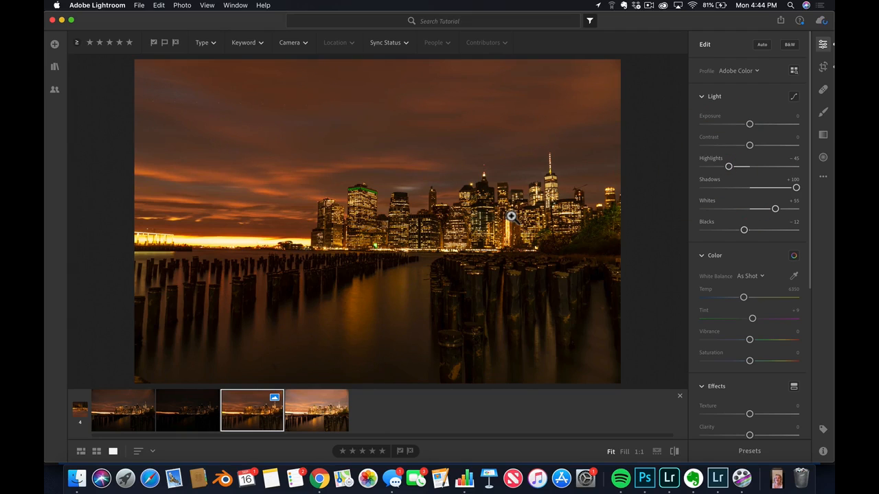
# Step: Compare the edit against the darkest original exposure and return to the edited shot
pyautogui.click(187, 410)
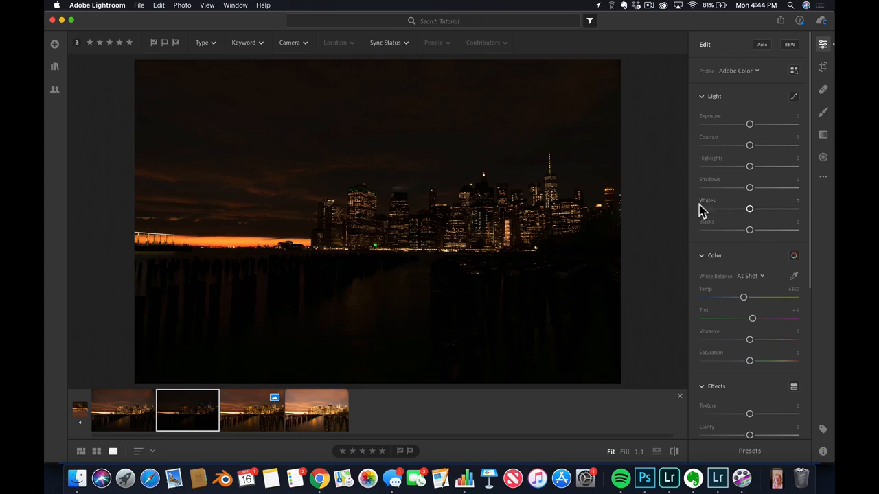
pyautogui.click(253, 410)
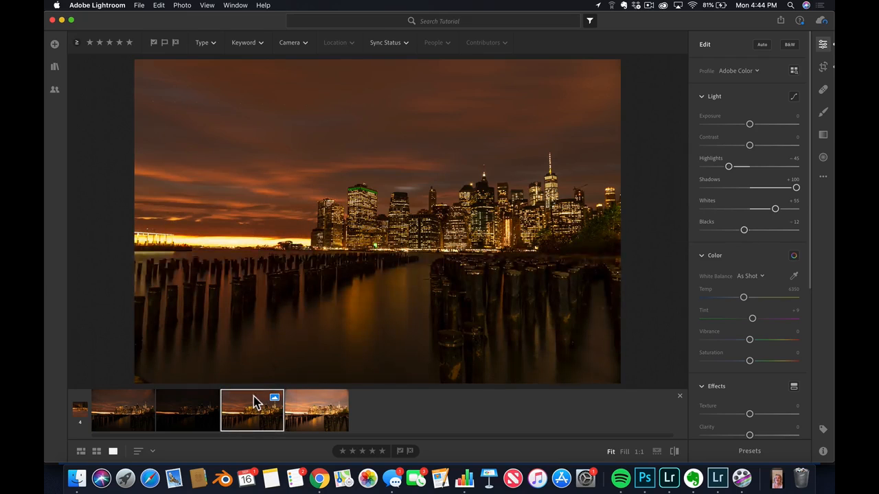
pyautogui.moveTo(227, 412)
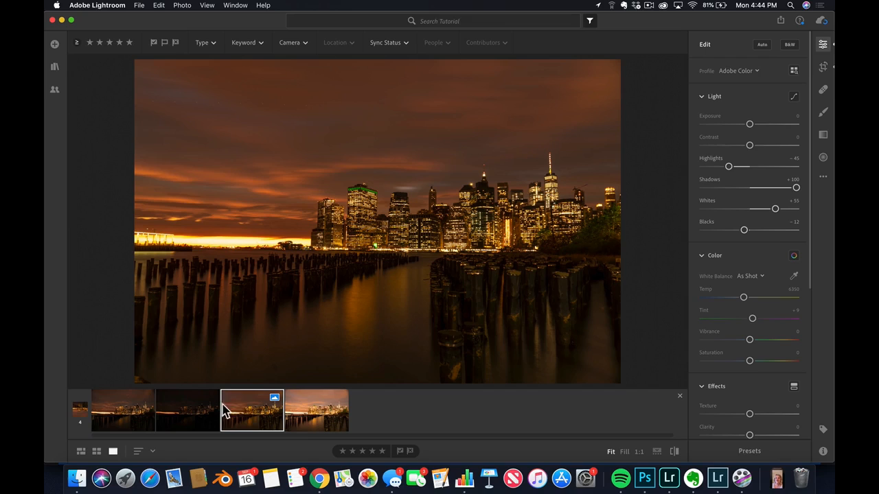
pyautogui.moveTo(261, 427)
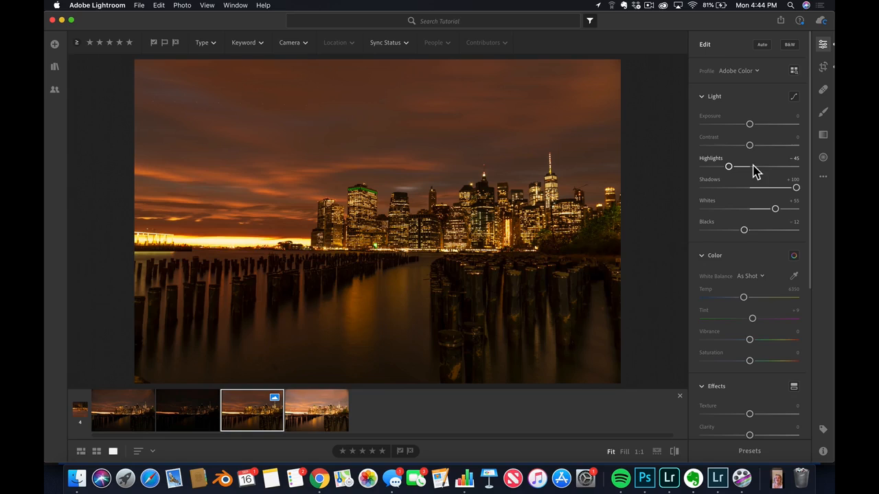
# Step: Try the Daylight, Cloudy, Shade, Tungsten and Fluorescent white balance presets in turn
pyautogui.click(748, 274)
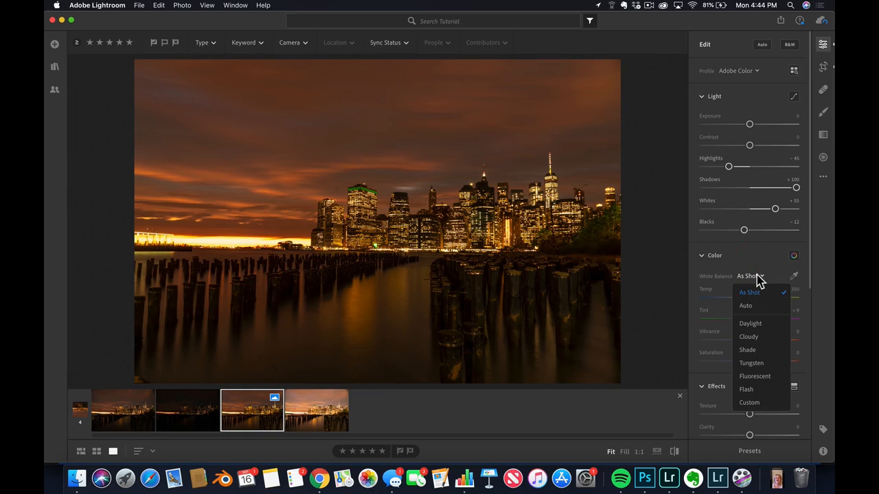
pyautogui.moveTo(750, 324)
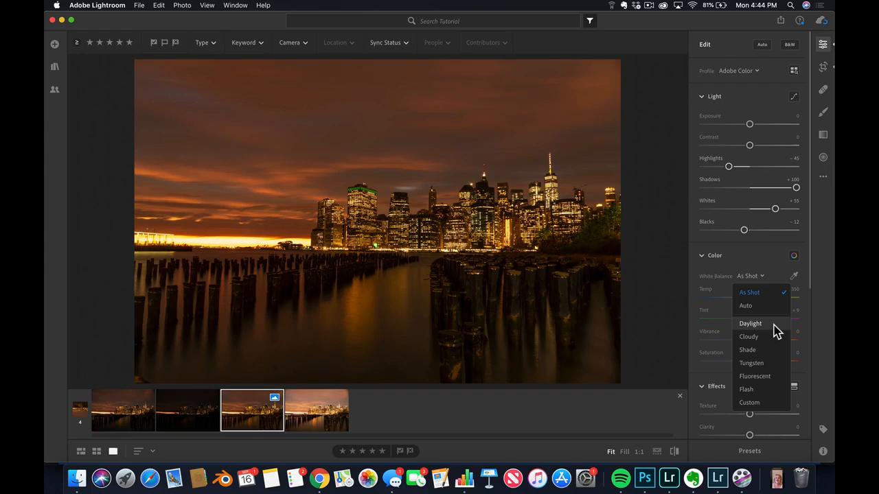
pyautogui.click(750, 324)
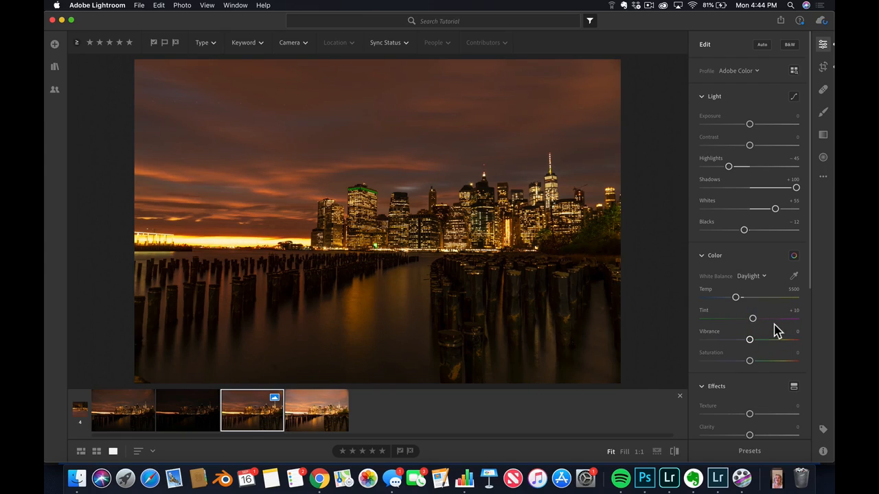
pyautogui.click(752, 276)
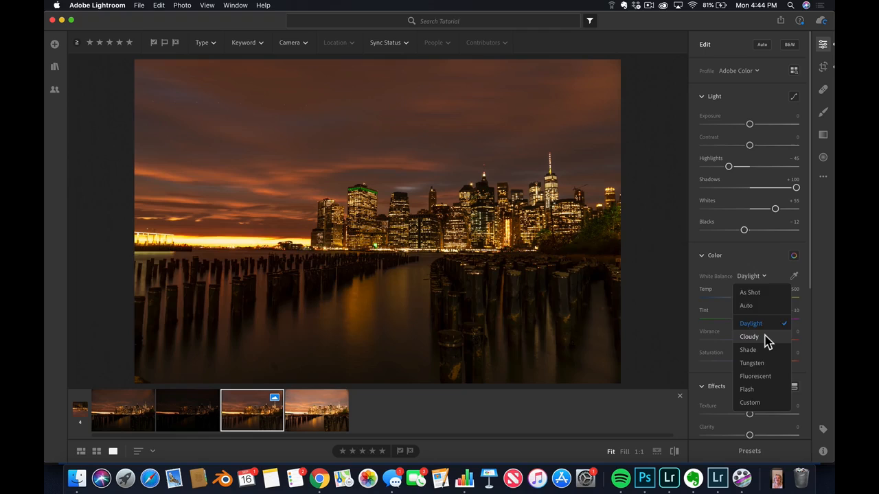
pyautogui.click(747, 337)
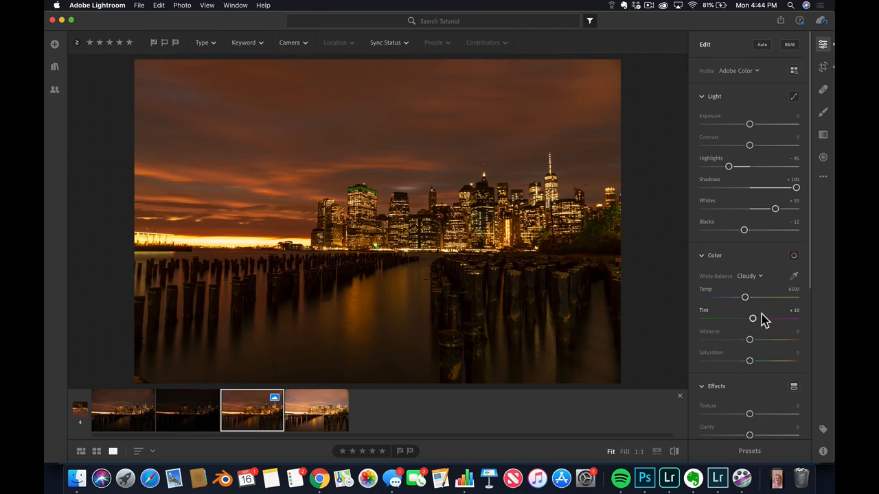
pyautogui.click(748, 276)
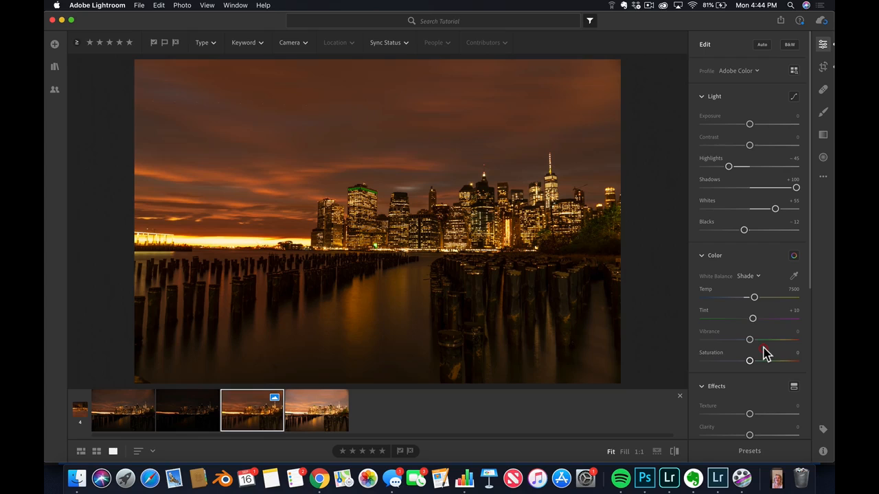
pyautogui.click(747, 275)
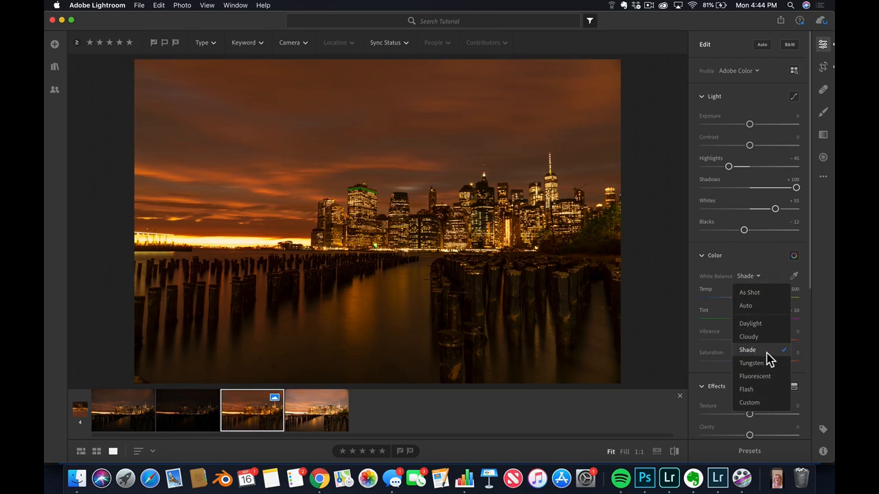
pyautogui.click(755, 362)
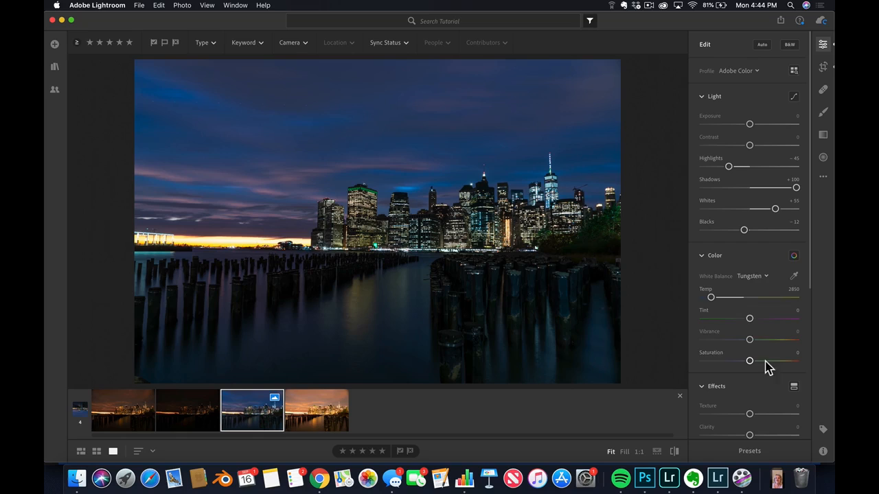
pyautogui.click(753, 276)
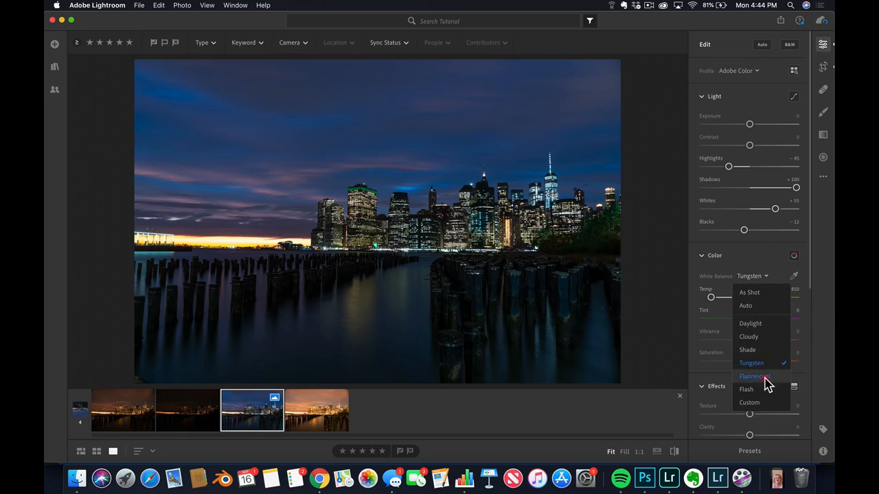
pyautogui.click(756, 376)
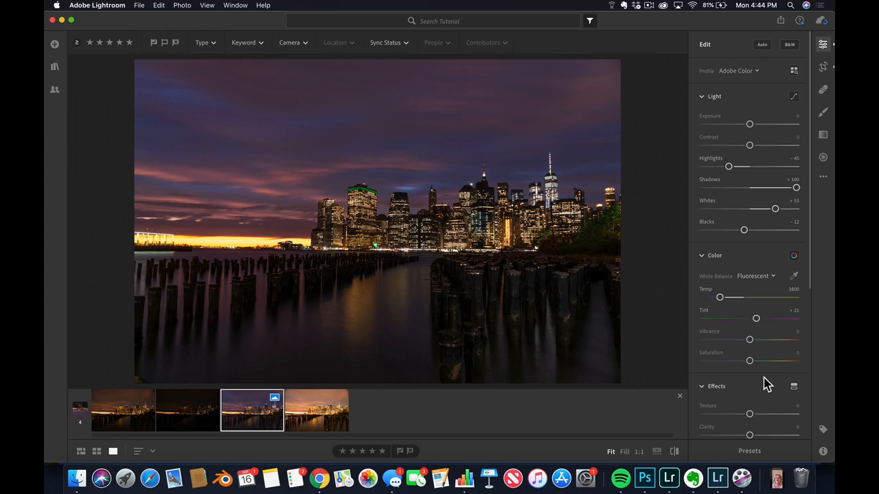
pyautogui.moveTo(740, 305)
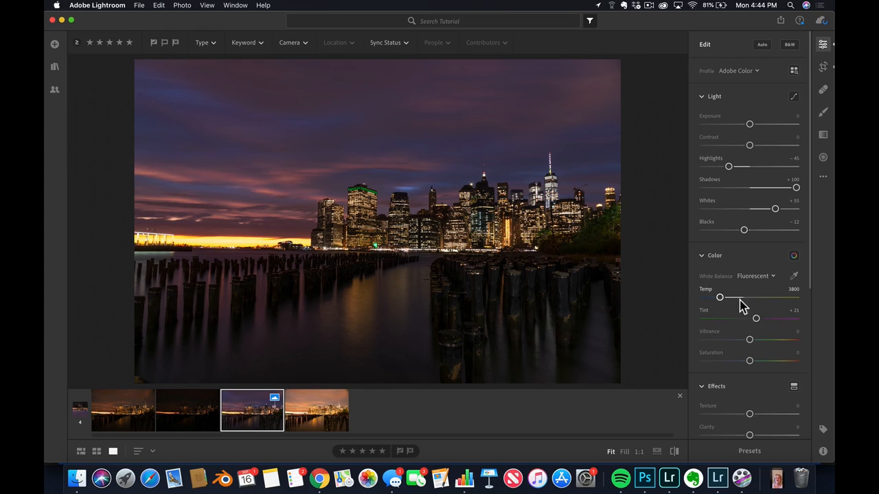
# Step: Settle on the Fluorescent preset and fine-tune the Temp and Tint sliders for a cooler balance
pyautogui.moveTo(720, 297); pyautogui.dragTo(725, 297)
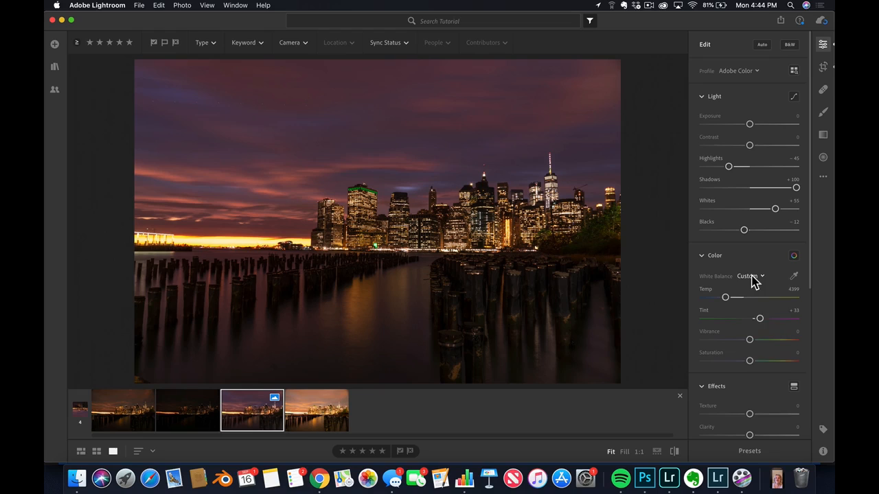
pyautogui.click(749, 276)
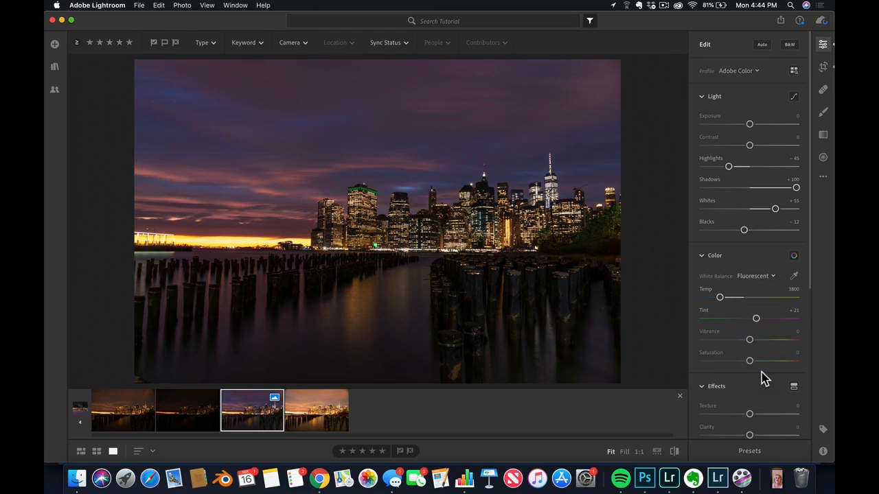
pyautogui.moveTo(755, 323)
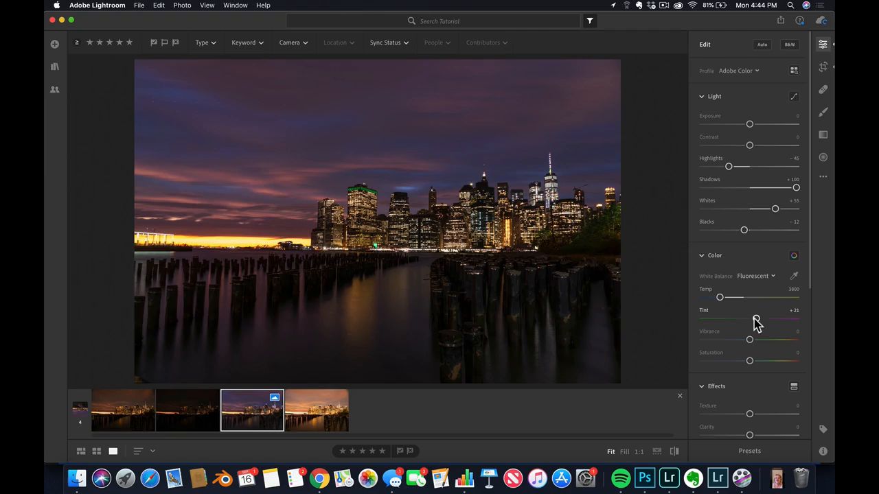
pyautogui.moveTo(719, 297); pyautogui.dragTo(722, 297)
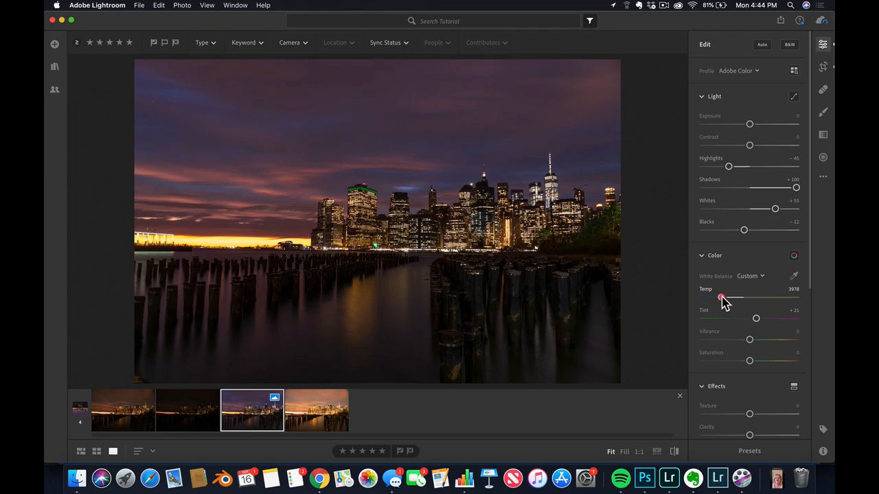
pyautogui.moveTo(722, 298); pyautogui.dragTo(725, 298)
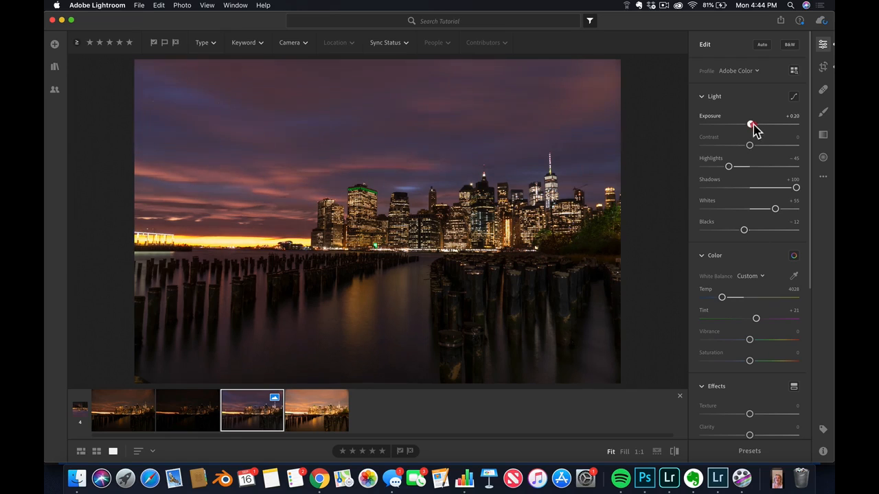
# Step: Raise the Exposure slider to brighten the whole photo moderately
pyautogui.moveTo(749, 124); pyautogui.dragTo(753, 124)
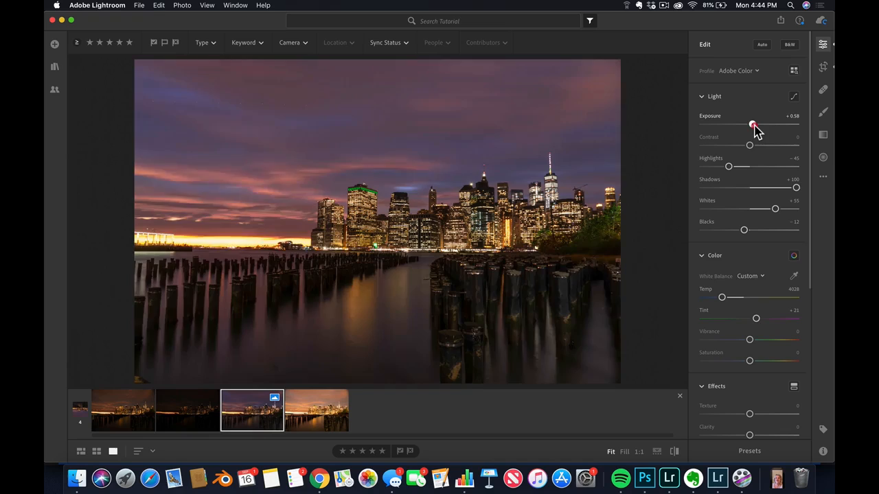
pyautogui.moveTo(752, 124); pyautogui.dragTo(750, 123)
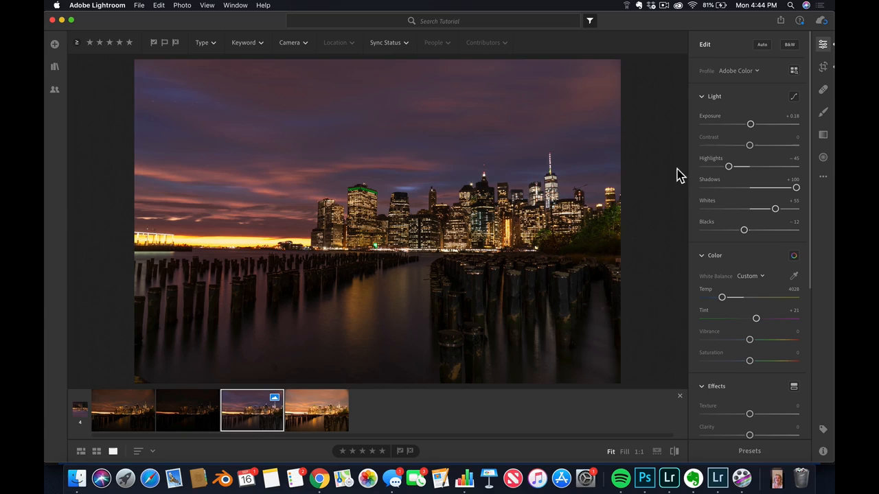
pyautogui.moveTo(749, 123); pyautogui.dragTo(753, 126)
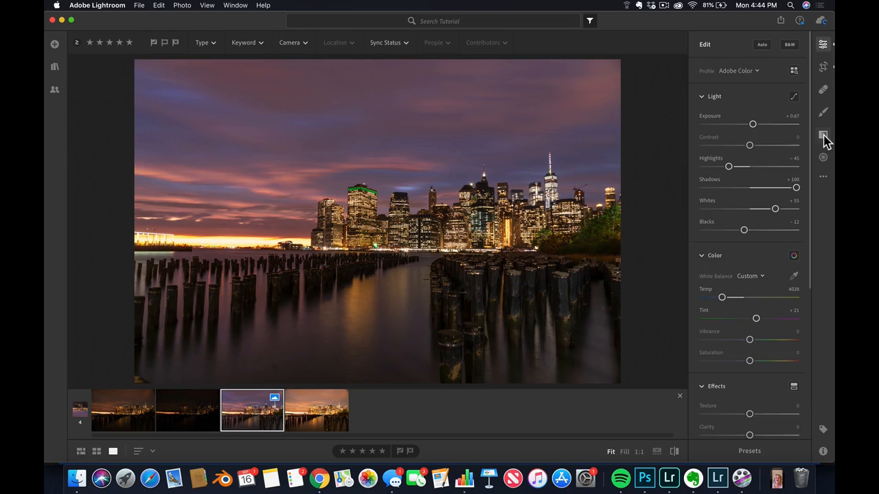
# Step: Draw a darkening linear gradient across the middle of the photo and bring up its reset options
pyautogui.click(830, 136)
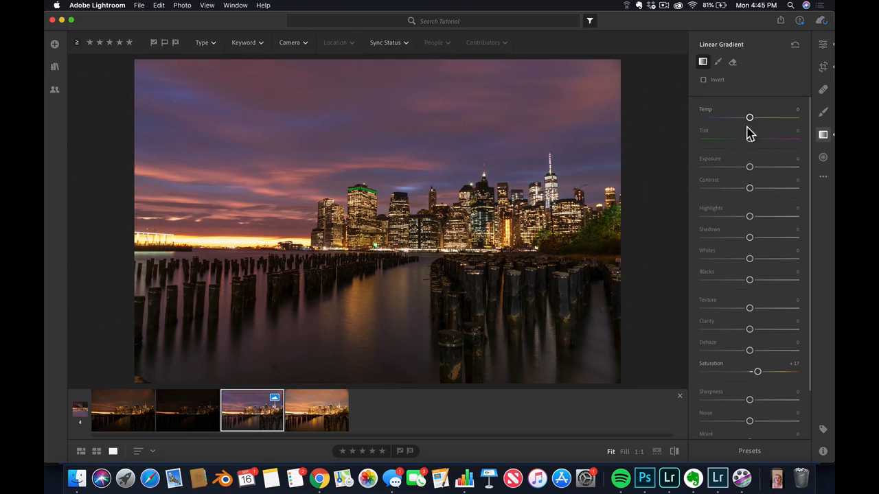
pyautogui.moveTo(750, 168); pyautogui.dragTo(742, 168)
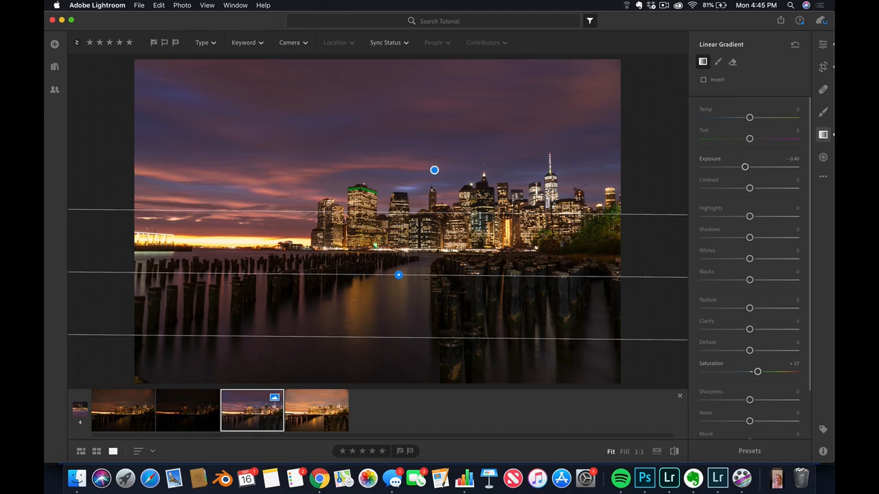
pyautogui.rightClick(549, 234)
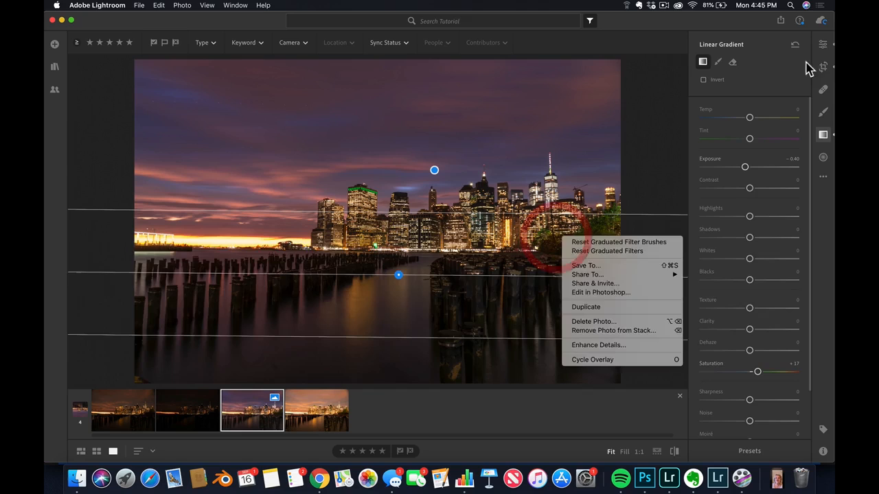
# Step: Set the crop aspect ratio to 16 x 9 and position the frame over the skyline
pyautogui.click(824, 66)
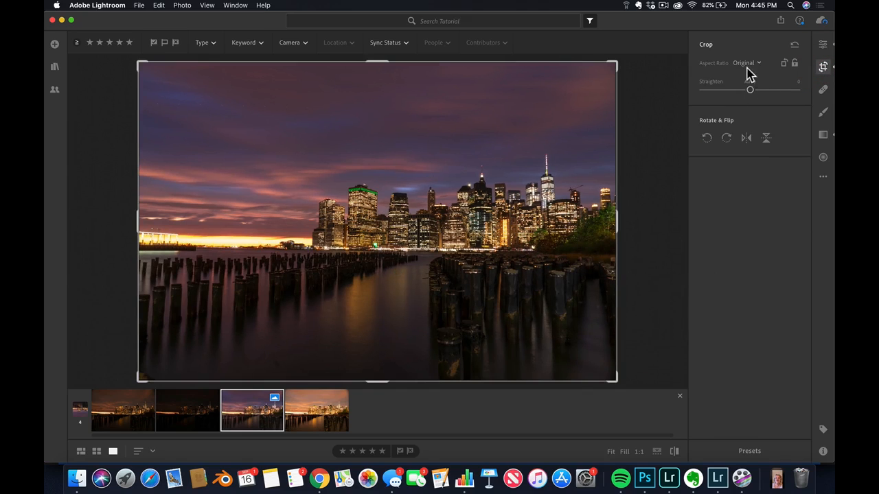
pyautogui.click(745, 63)
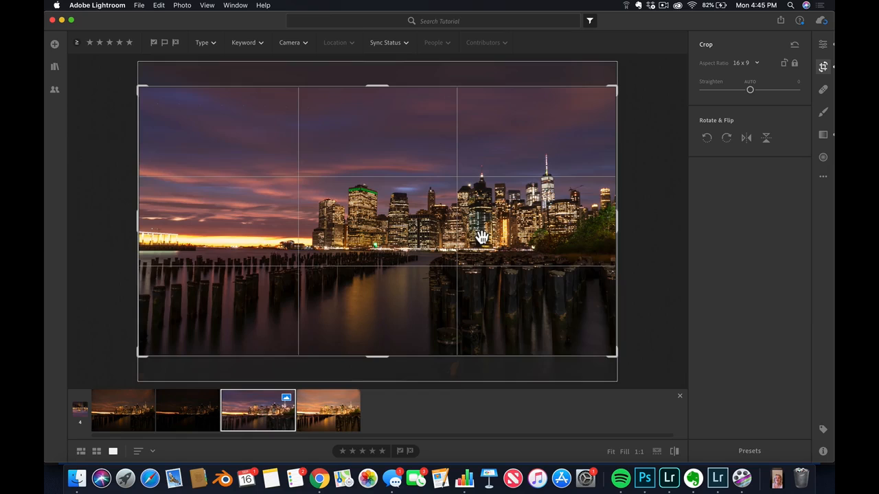
pyautogui.moveTo(480, 236); pyautogui.dragTo(483, 187)
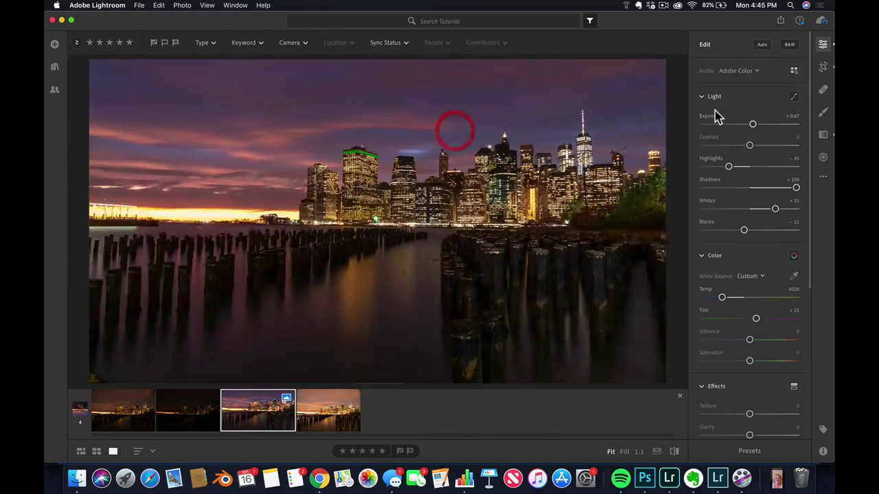
pyautogui.click(841, 66)
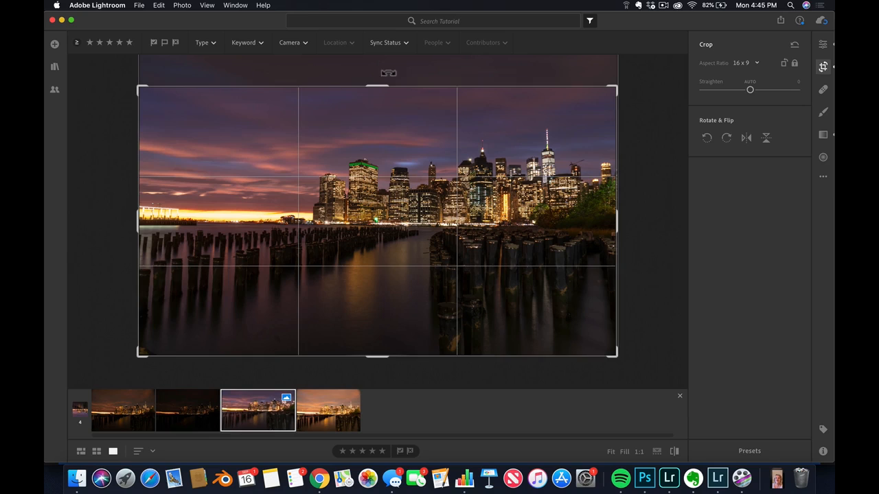
pyautogui.moveTo(368, 110)
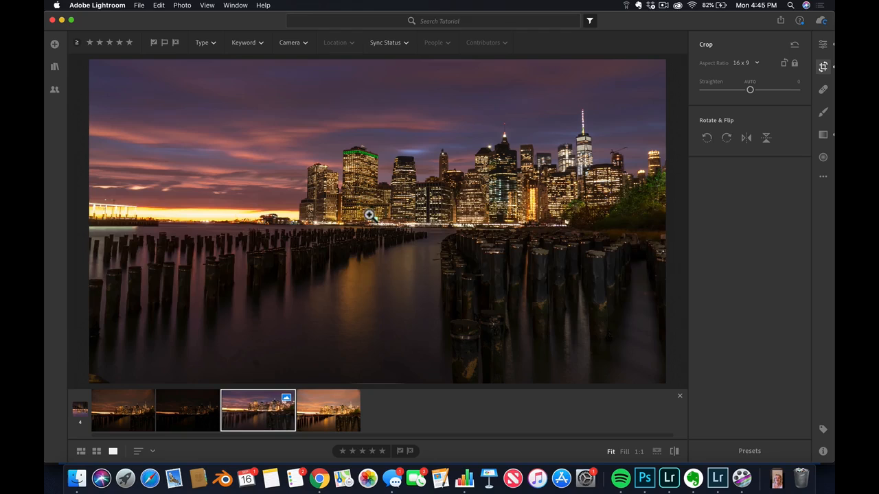
pyautogui.moveTo(563, 251)
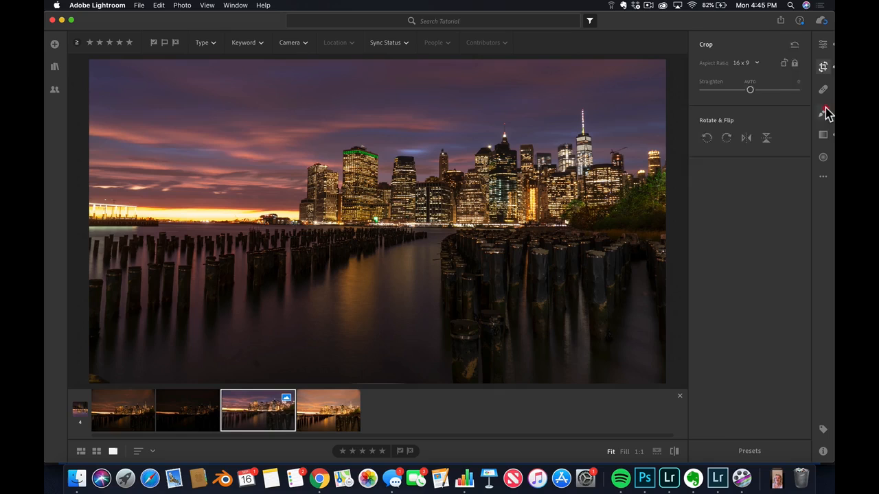
# Step: Add a tilted linear gradient from the top of the sky that darkens it above the city
pyautogui.click(818, 135)
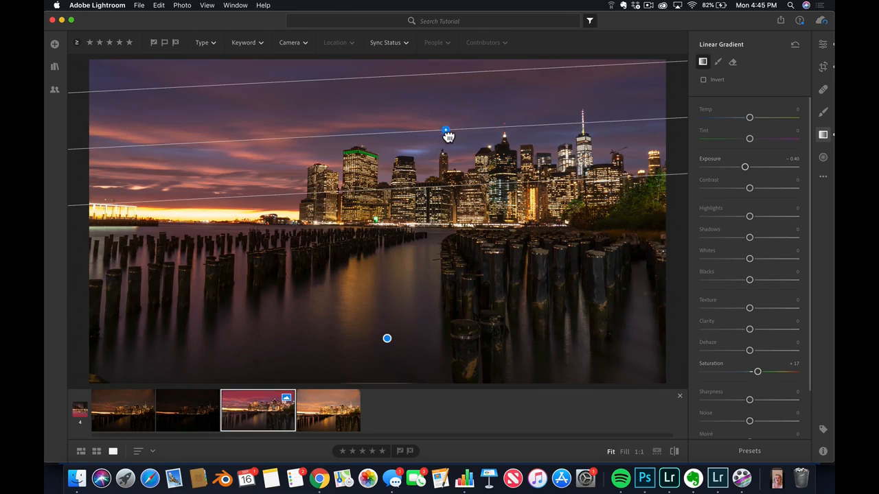
pyautogui.moveTo(745, 167); pyautogui.dragTo(740, 168)
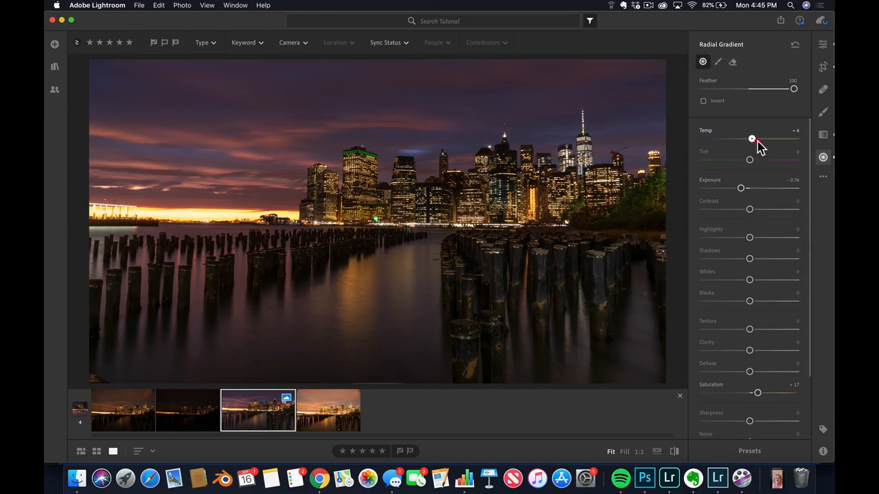
# Step: Raise Temp, Texture and Saturation inside the radial gradient over the city skyline
pyautogui.moveTo(741, 187); pyautogui.dragTo(755, 187)
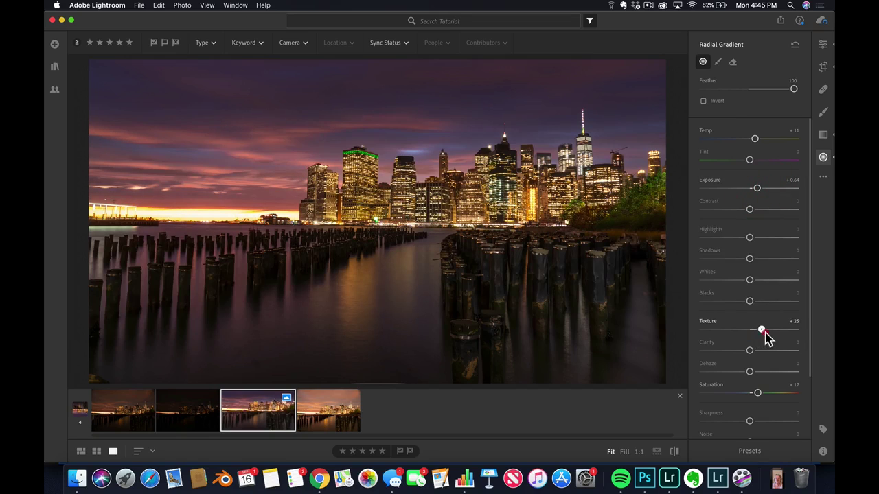
pyautogui.moveTo(749, 351); pyautogui.dragTo(767, 351)
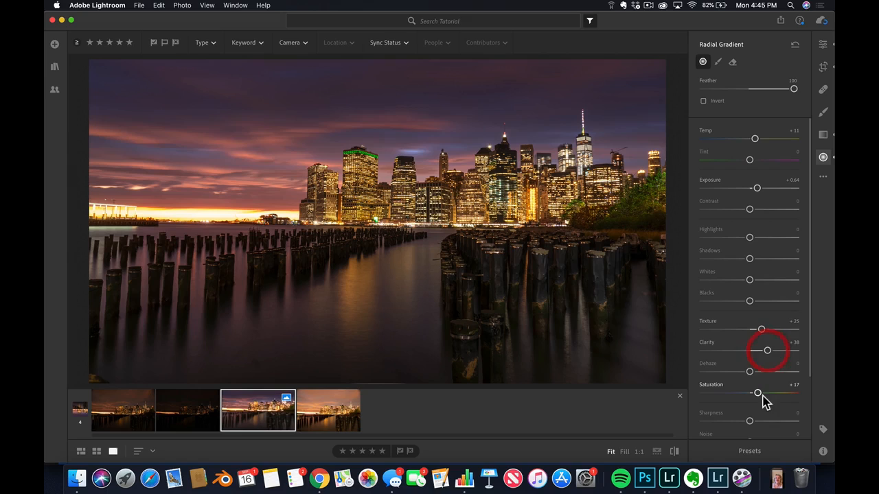
pyautogui.moveTo(756, 393); pyautogui.dragTo(764, 392)
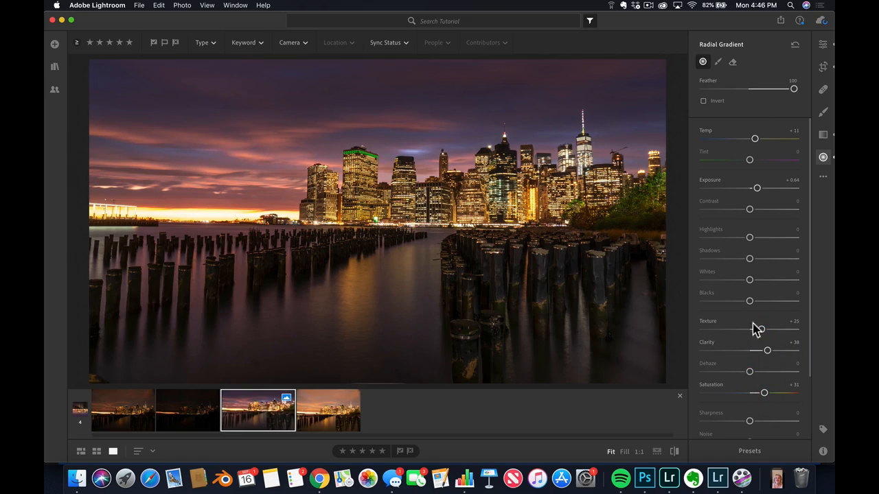